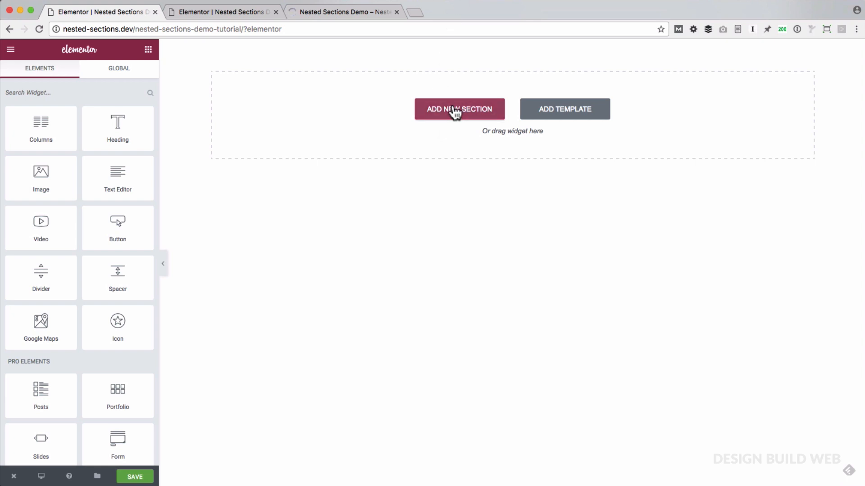
Step: Create a one-column section and give it the skyline background image with 30 px top/bottom padding
{"action": "left_click", "coordinate": [459, 109]}
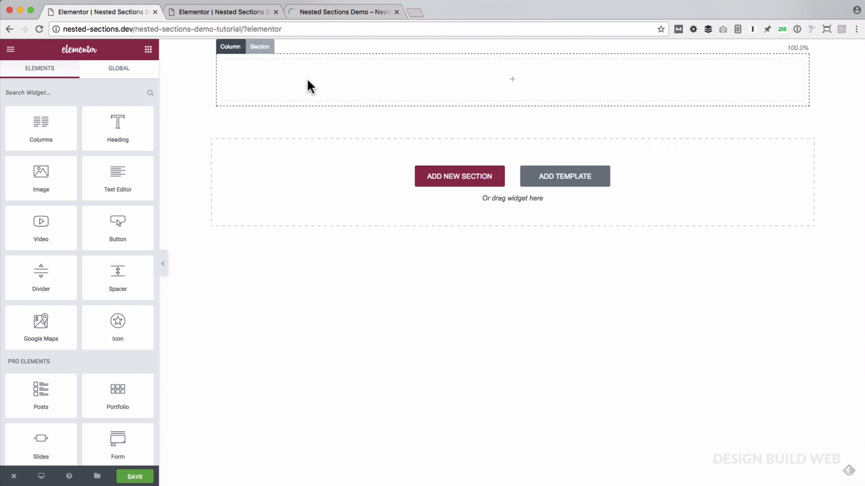
{"action": "left_click", "coordinate": [259, 46]}
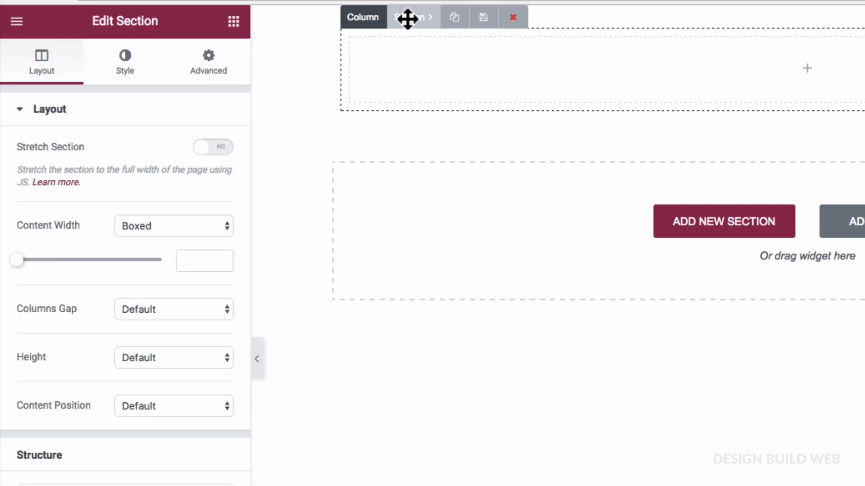
{"action": "left_click", "coordinate": [124, 61]}
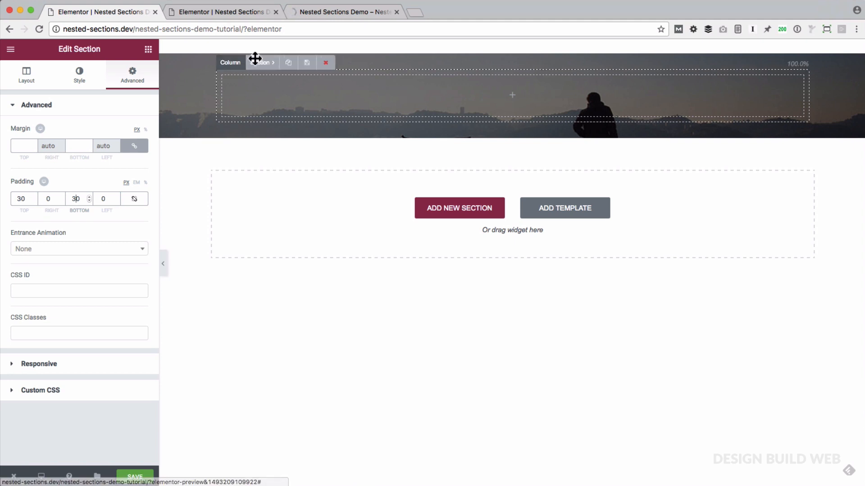
{"action": "mouse_move", "coordinate": [337, 98]}
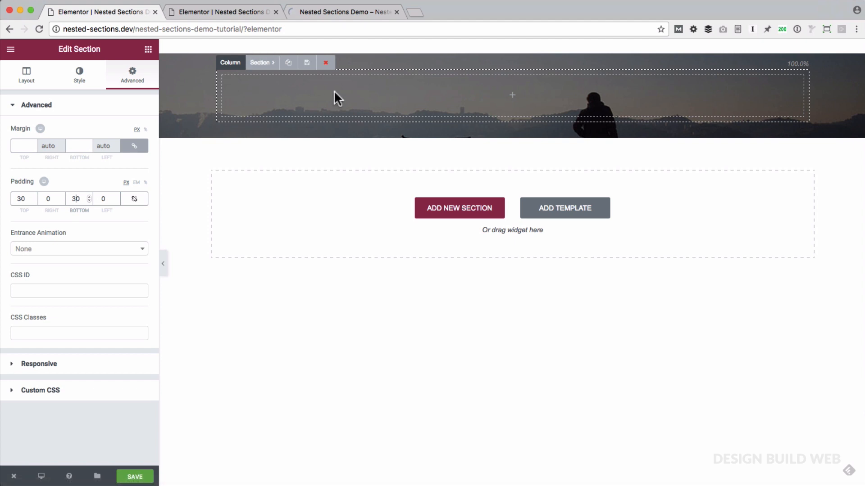
Step: Drop a Heading widget reading "This is heading element" into the column and center it
{"action": "left_click", "coordinate": [147, 50]}
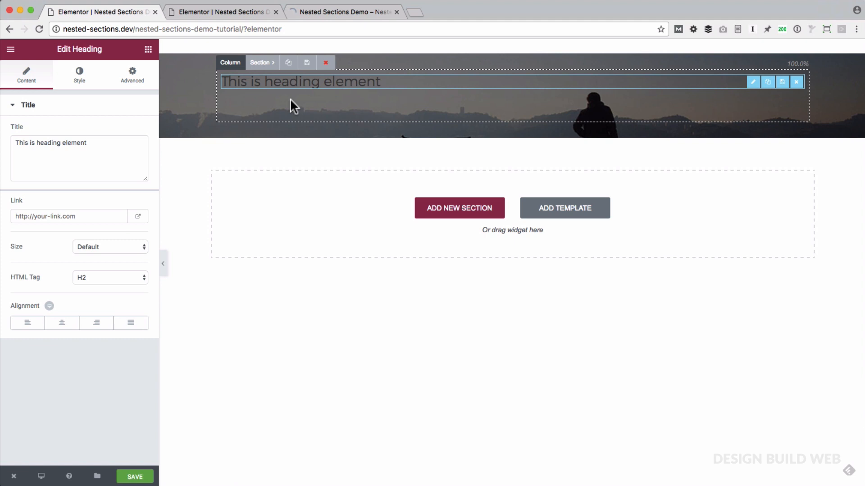
{"action": "left_click", "coordinate": [62, 324]}
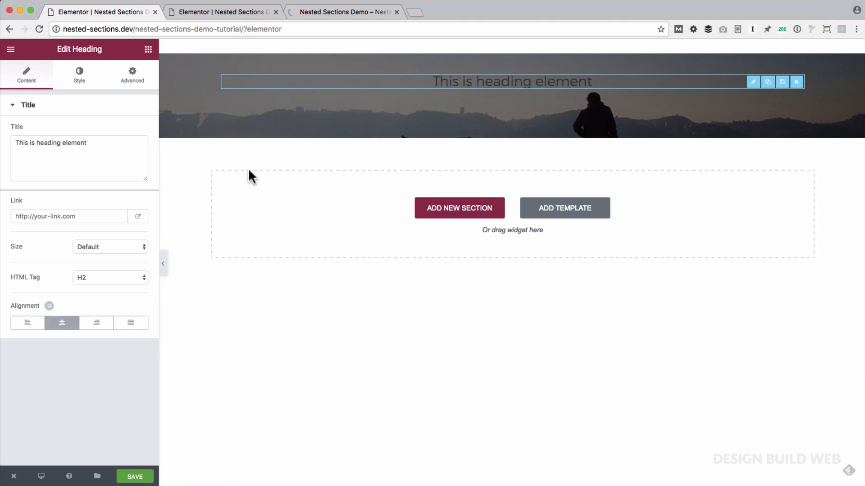
{"action": "mouse_move", "coordinate": [437, 110]}
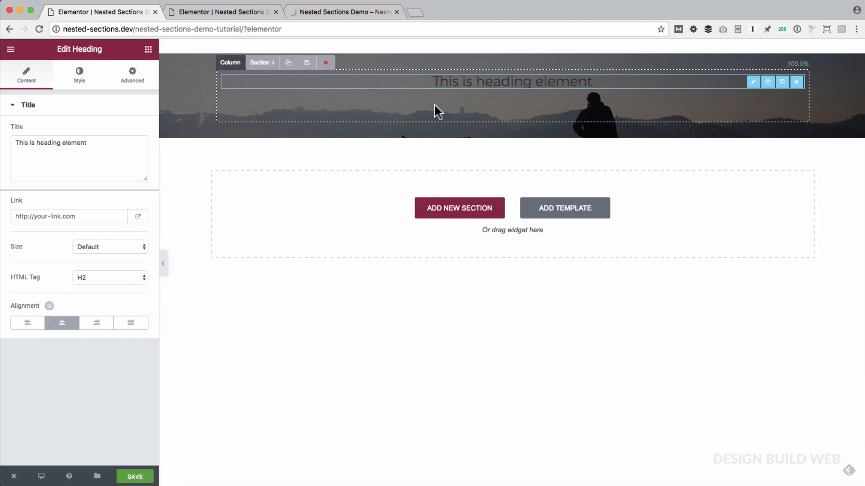
{"action": "mouse_move", "coordinate": [367, 109]}
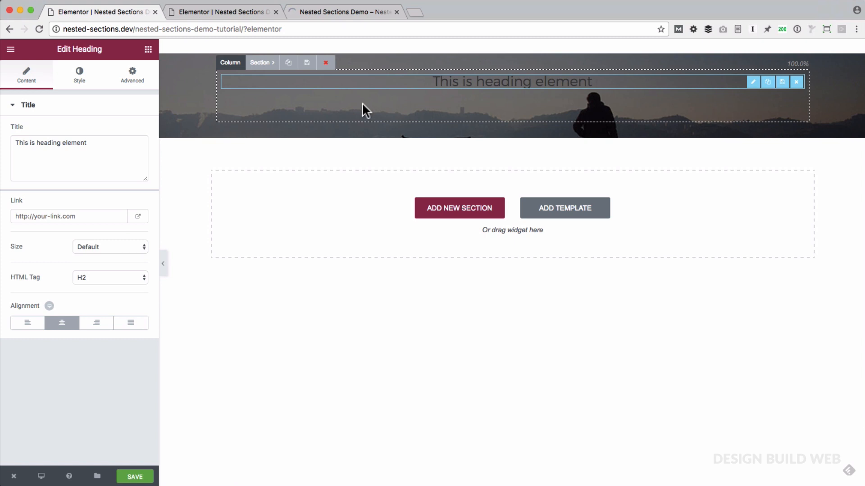
{"action": "mouse_move", "coordinate": [509, 108]}
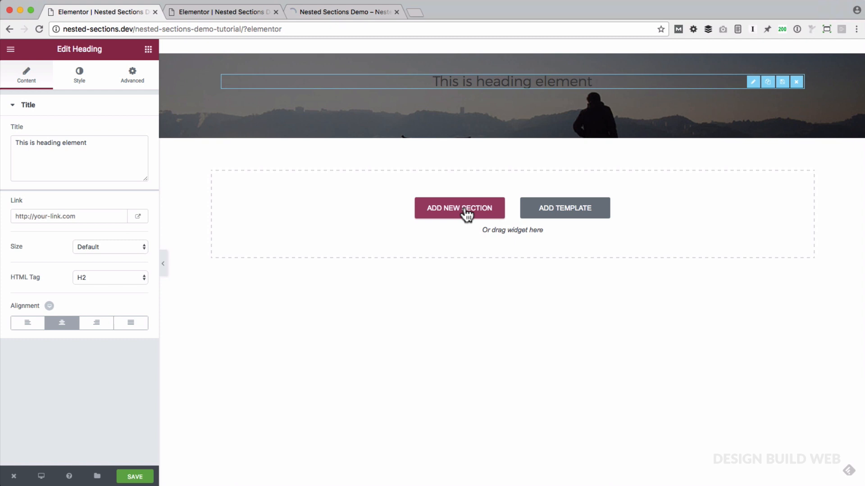
Step: Add a two-column inner section under the heading and bring up its layout settings
{"action": "left_click", "coordinate": [148, 49]}
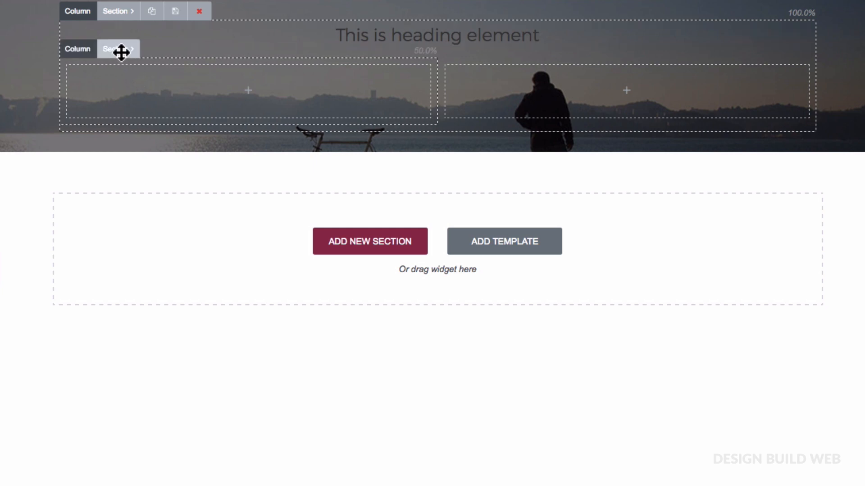
{"action": "mouse_move", "coordinate": [119, 49]}
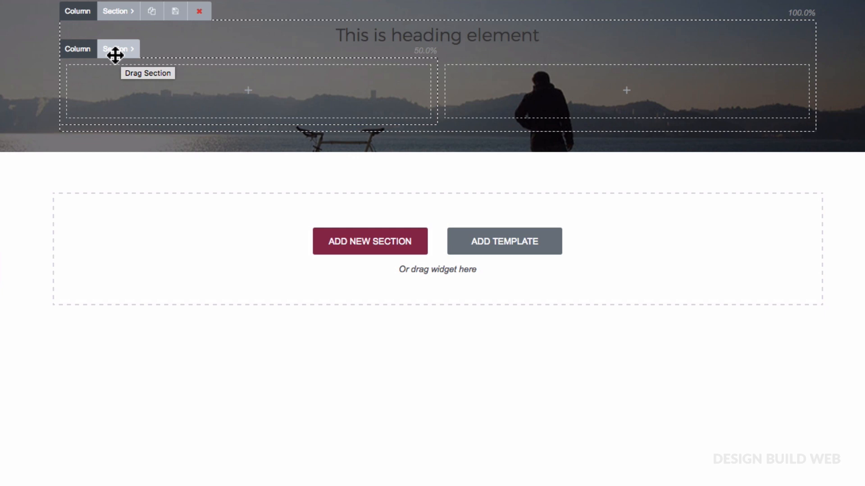
{"action": "mouse_move", "coordinate": [406, 88]}
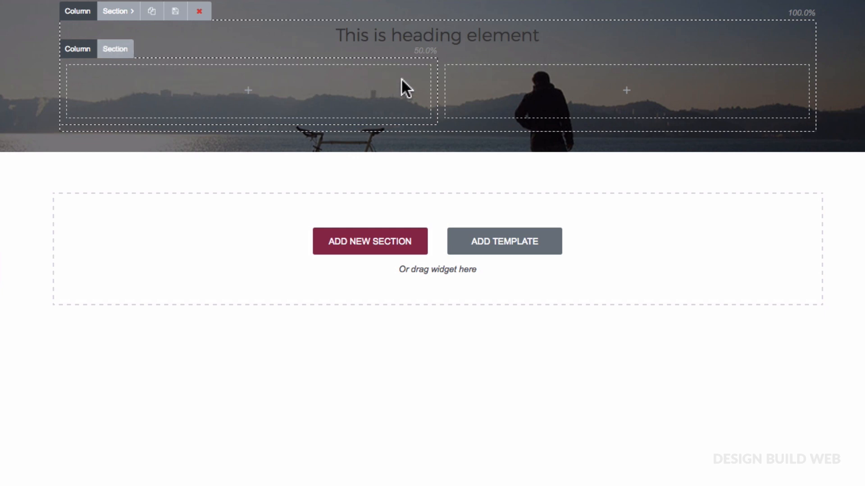
{"action": "mouse_move", "coordinate": [470, 98]}
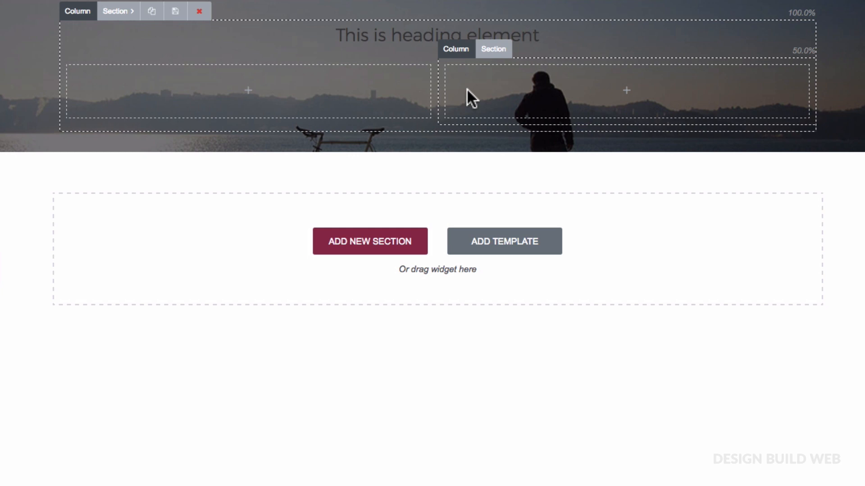
{"action": "left_click", "coordinate": [460, 35]}
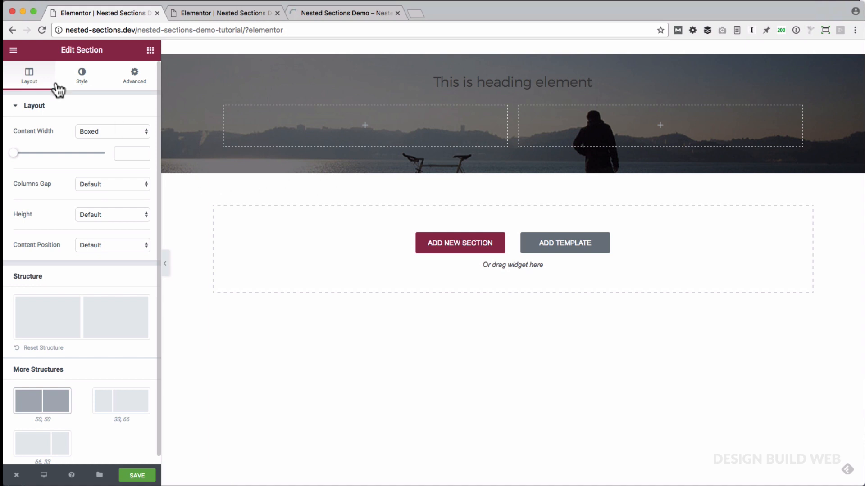
Step: Delete all page content via the hamburger menu and confirm, leaving the page empty
{"action": "left_click", "coordinate": [13, 51]}
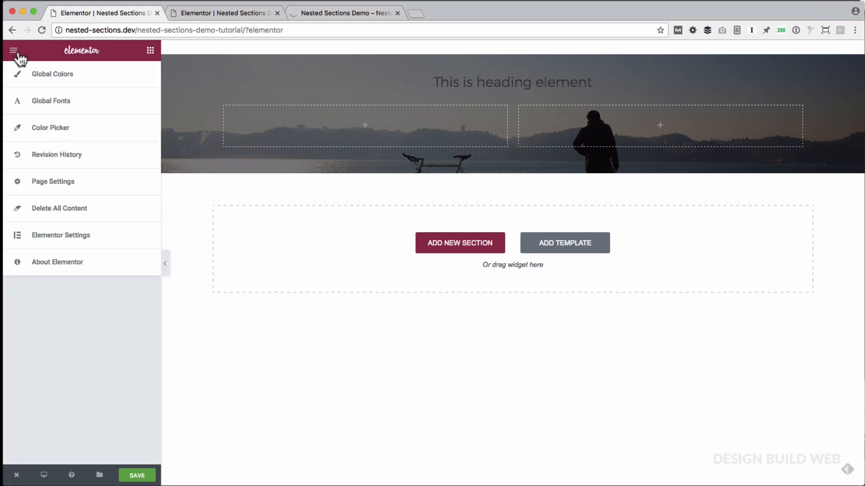
{"action": "mouse_move", "coordinate": [59, 209]}
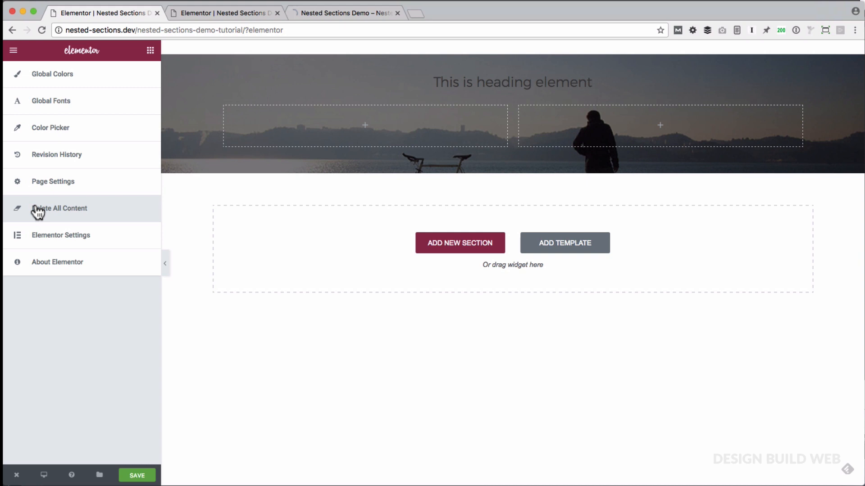
{"action": "left_click", "coordinate": [59, 208]}
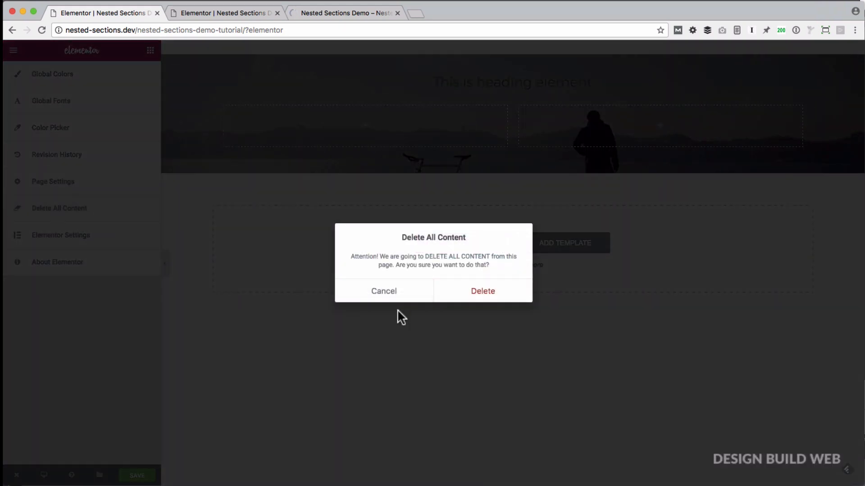
{"action": "left_click", "coordinate": [482, 291]}
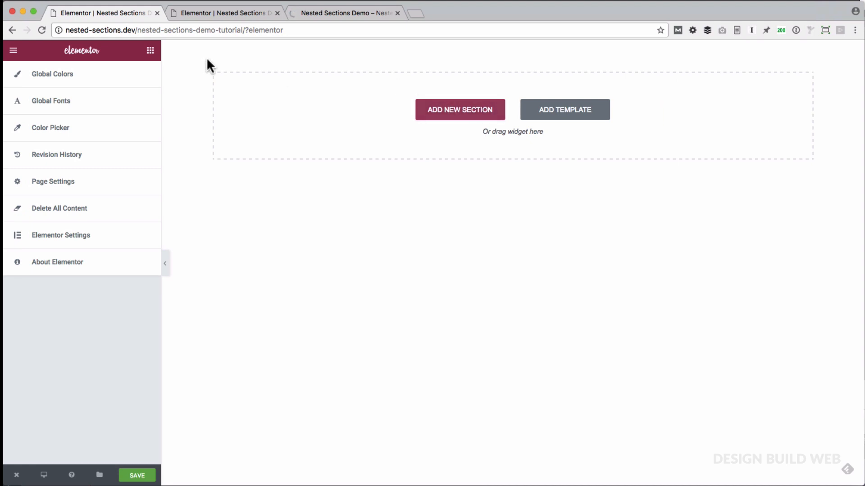
Step: Drop the Columns widget onto the empty page to create a nested 50/50 two-column row
{"action": "left_click", "coordinate": [150, 50]}
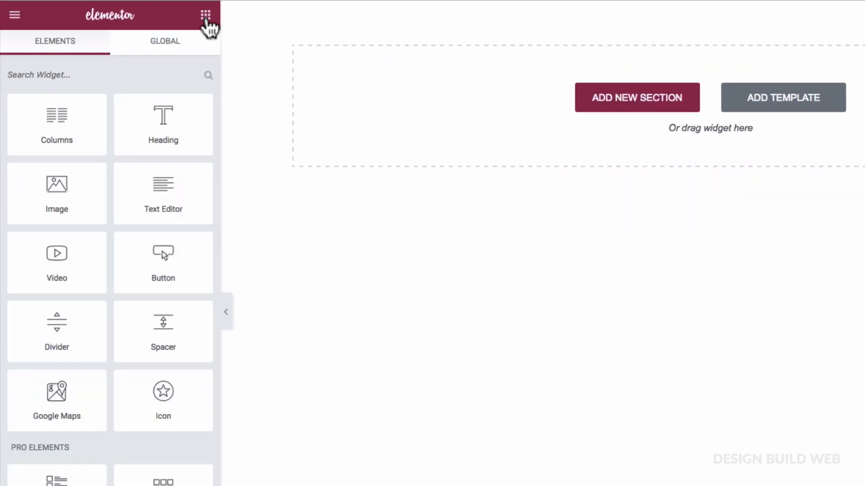
{"action": "mouse_move", "coordinate": [56, 124]}
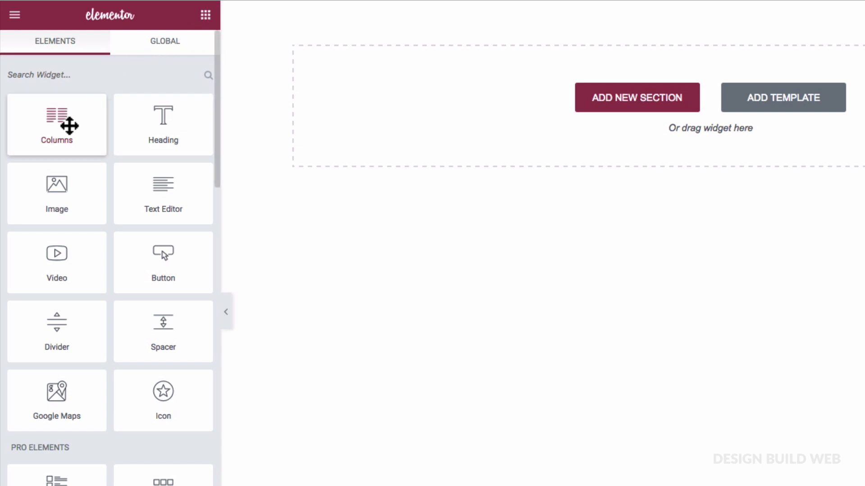
{"action": "left_click_drag", "start_coordinate": [56, 125], "coordinate": [361, 116]}
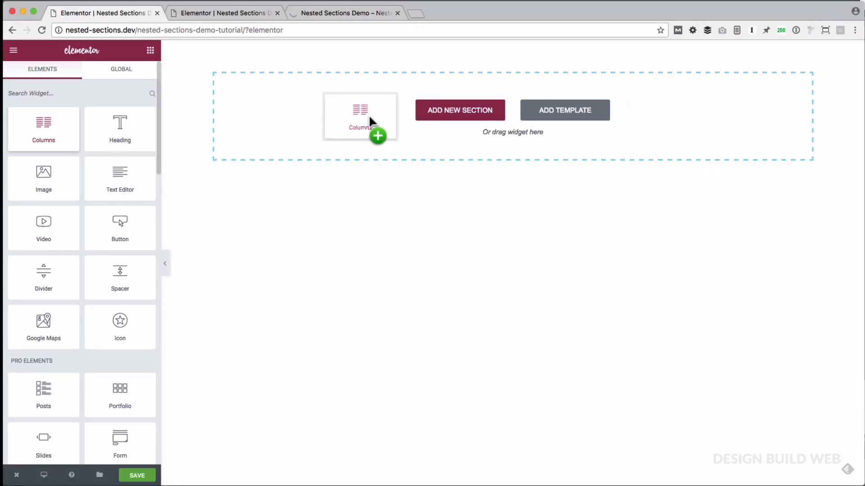
{"action": "left_click", "coordinate": [360, 117]}
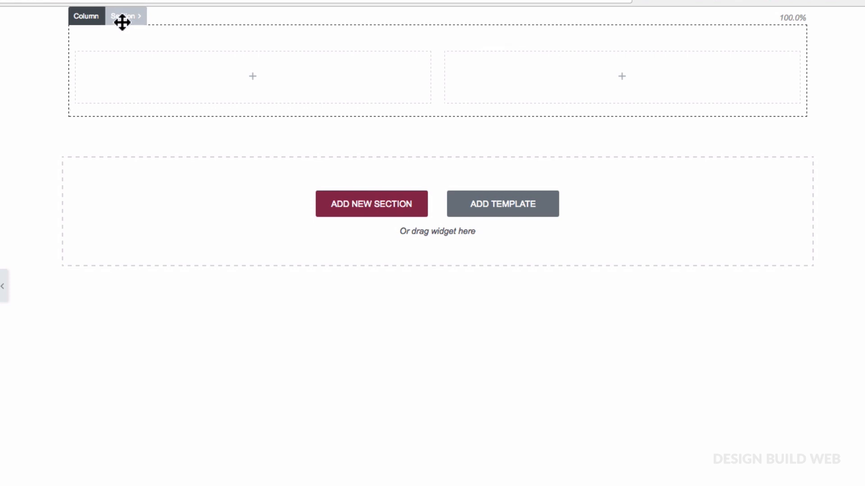
{"action": "mouse_move", "coordinate": [132, 15]}
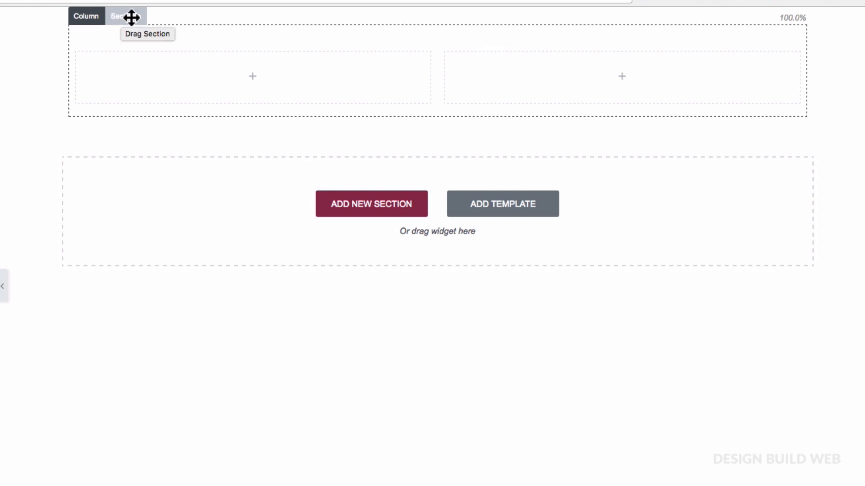
{"action": "mouse_move", "coordinate": [132, 25]}
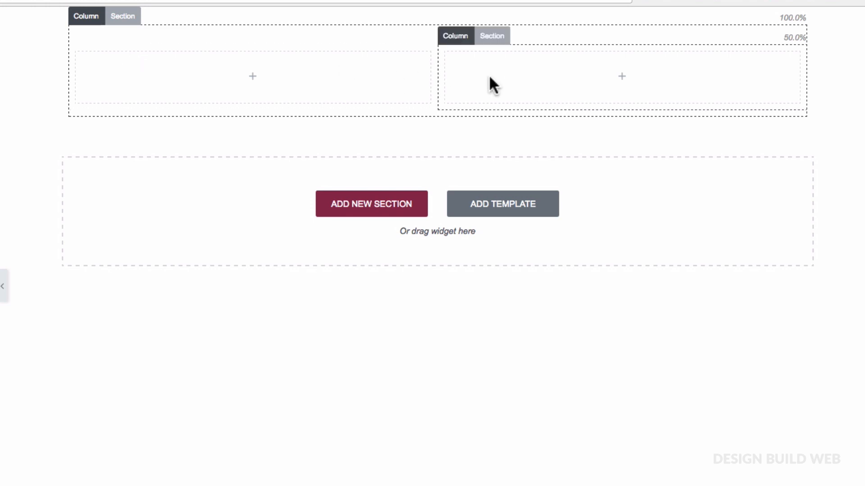
{"action": "mouse_move", "coordinate": [122, 87]}
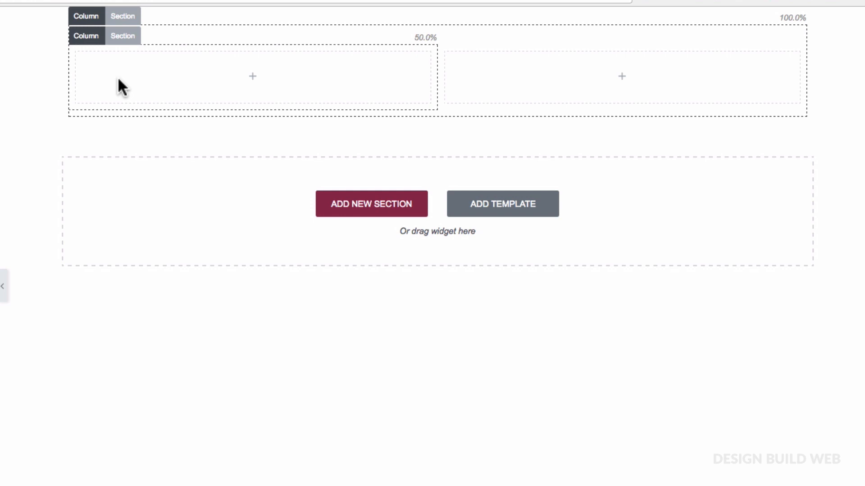
{"action": "mouse_move", "coordinate": [122, 35]}
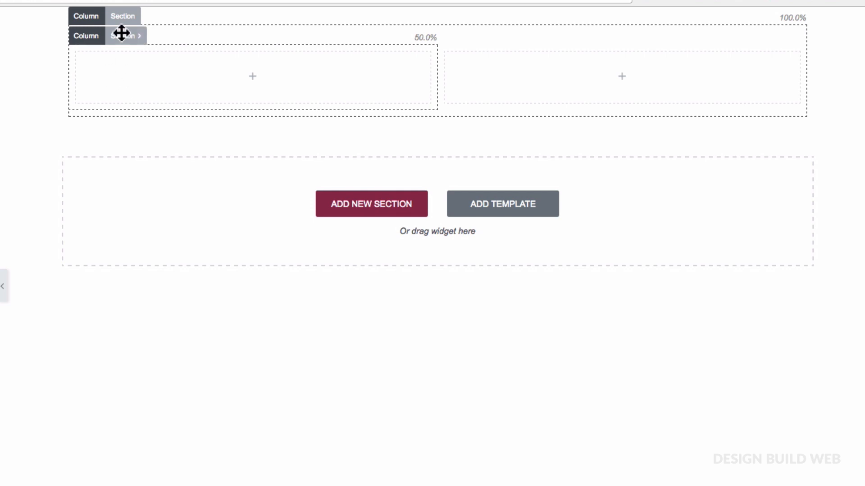
Step: Delete one column of the inner row so it becomes a single full-width column
{"action": "left_click", "coordinate": [122, 16]}
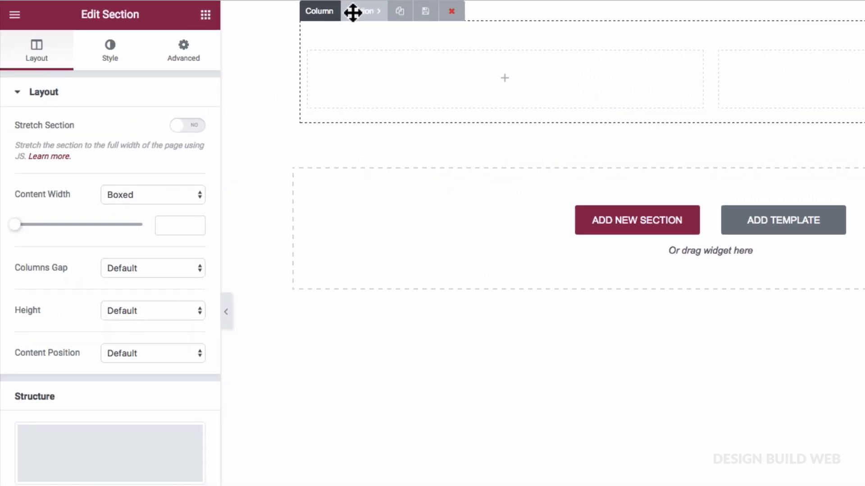
{"action": "left_click", "coordinate": [109, 49]}
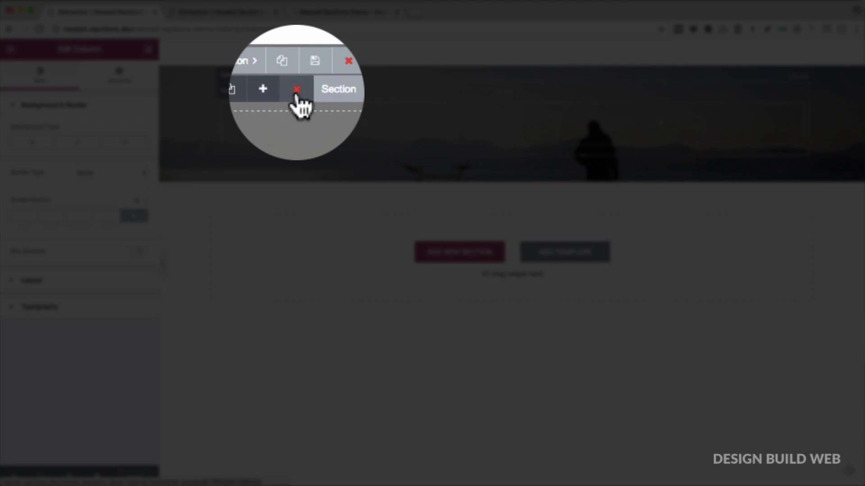
{"action": "left_click", "coordinate": [296, 89]}
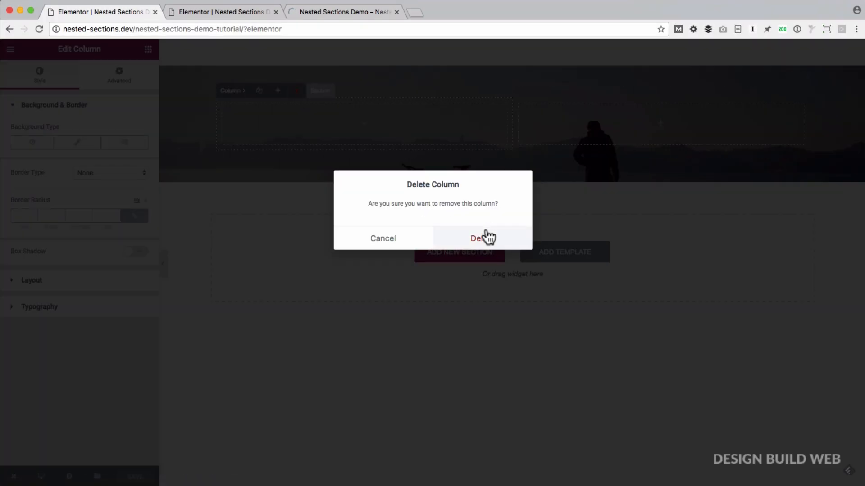
{"action": "left_click", "coordinate": [481, 238]}
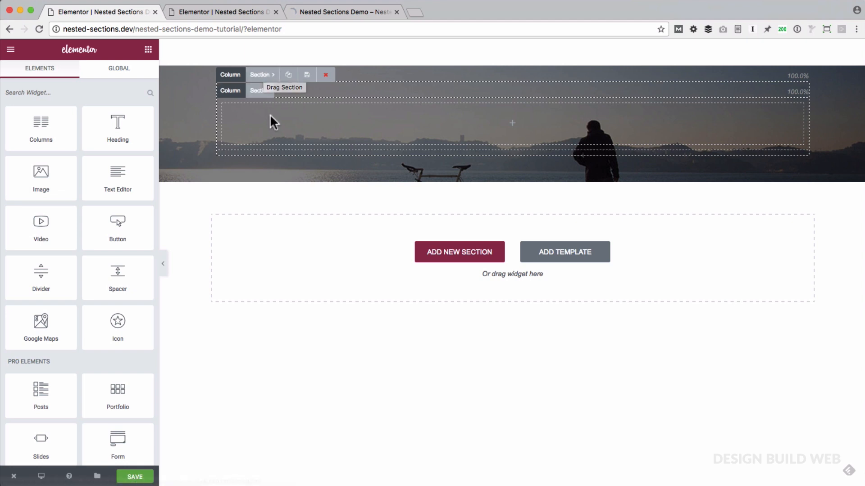
{"action": "mouse_move", "coordinate": [266, 105]}
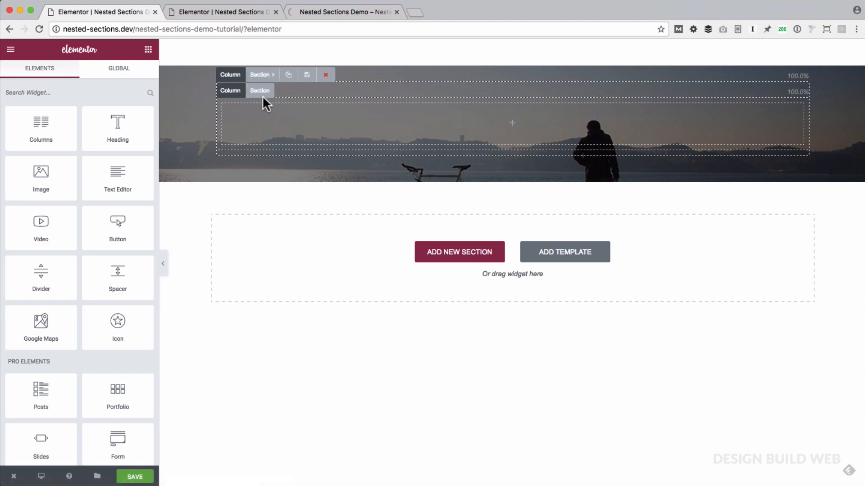
{"action": "mouse_move", "coordinate": [311, 120]}
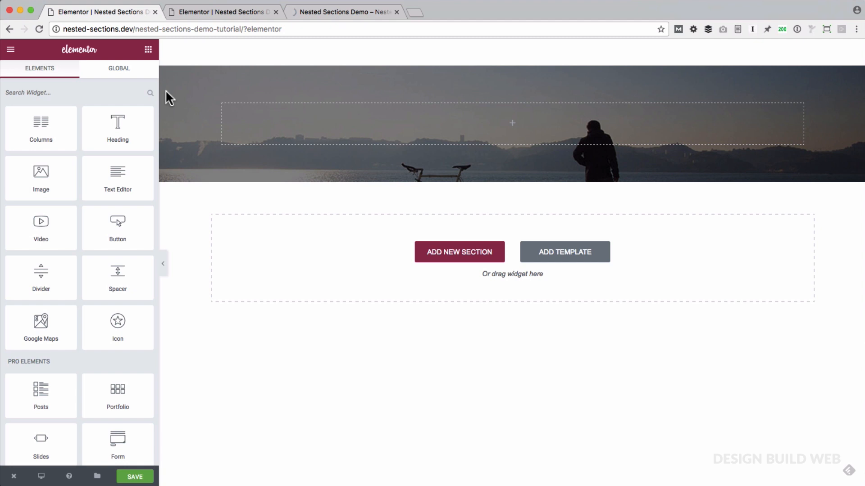
Step: Drop a Columns widget below the first inner row and set it to three 33% columns
{"action": "left_click_drag", "start_coordinate": [40, 122], "coordinate": [343, 150]}
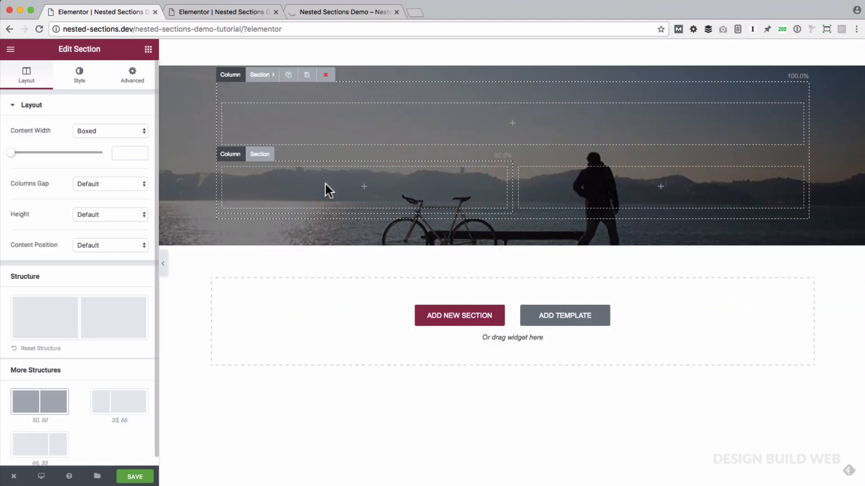
{"action": "mouse_move", "coordinate": [584, 198]}
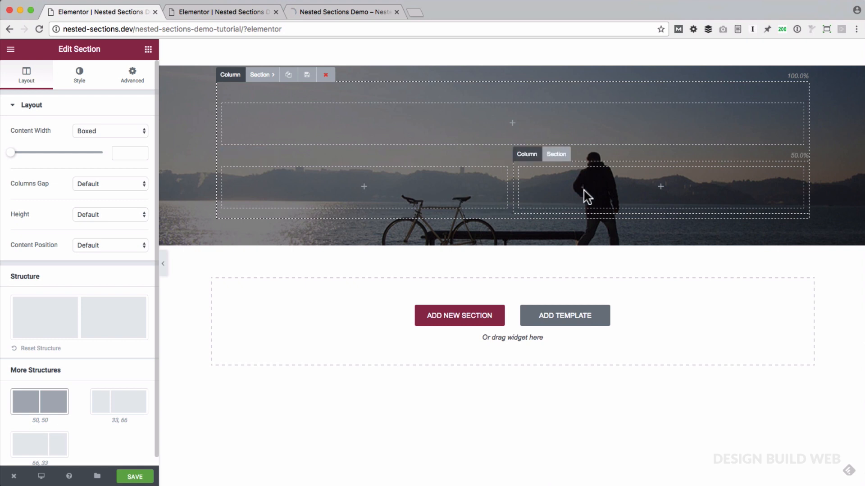
{"action": "mouse_move", "coordinate": [300, 179]}
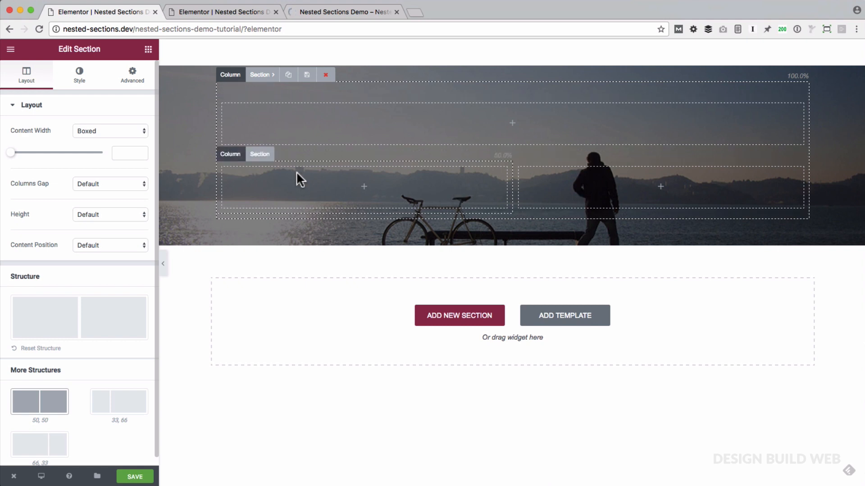
{"action": "mouse_move", "coordinate": [291, 187]}
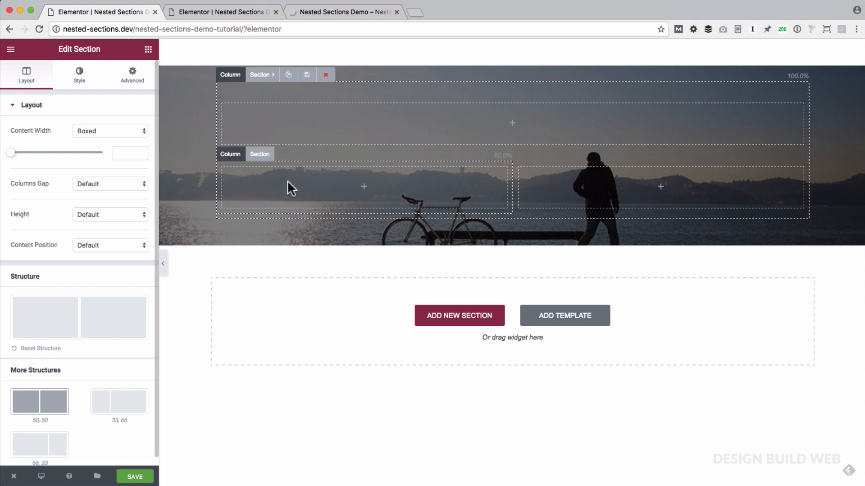
{"action": "mouse_move", "coordinate": [265, 189]}
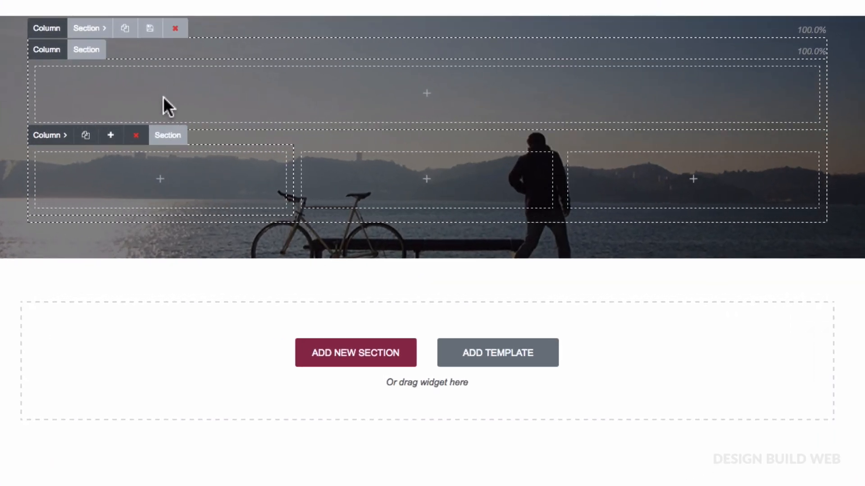
{"action": "mouse_move", "coordinate": [547, 92]}
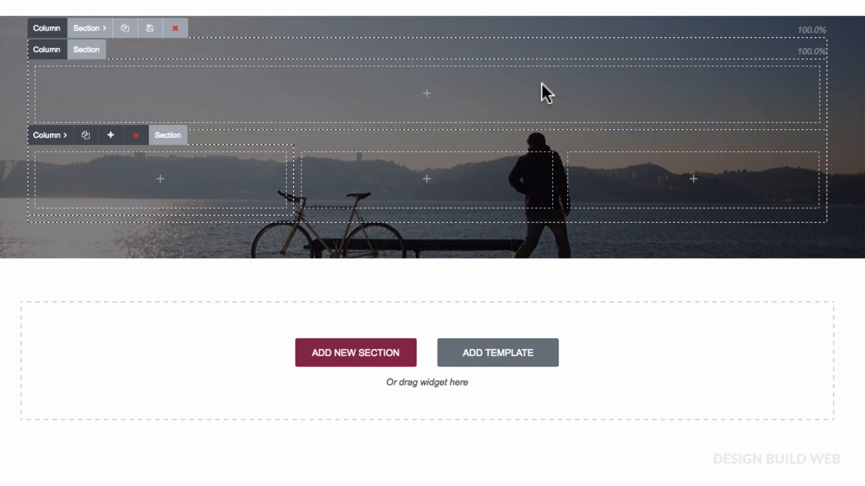
{"action": "mouse_move", "coordinate": [120, 97]}
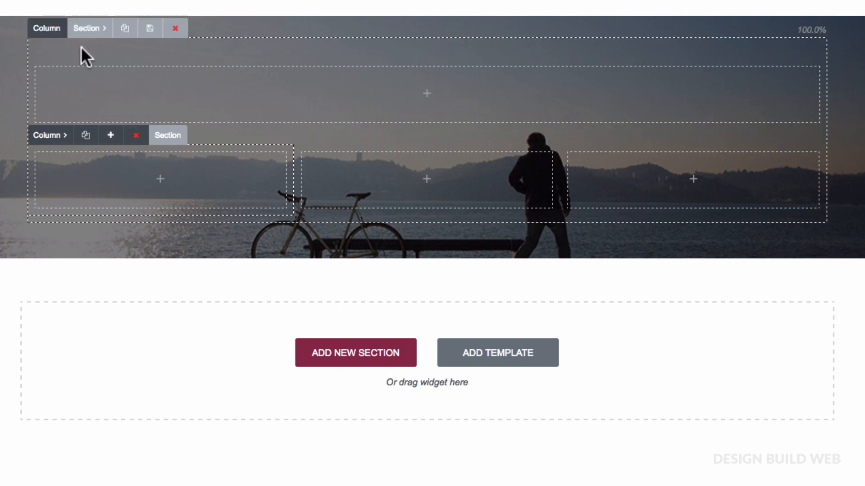
{"action": "mouse_move", "coordinate": [103, 193]}
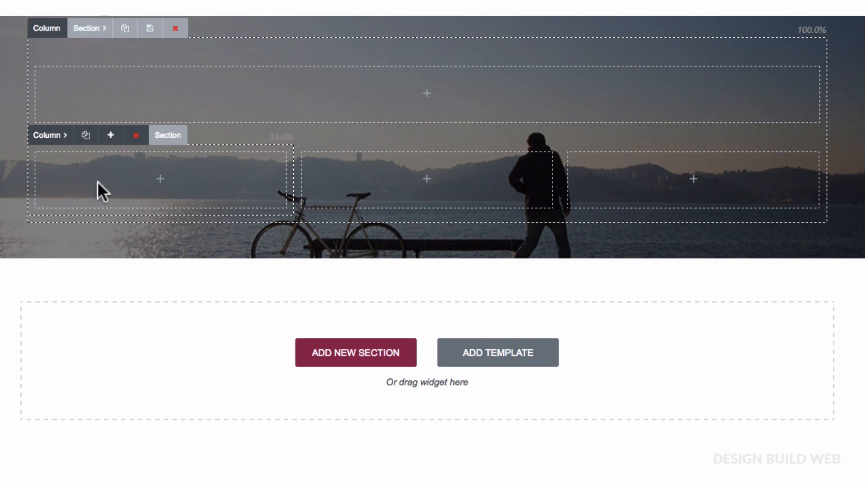
{"action": "left_click", "coordinate": [104, 187]}
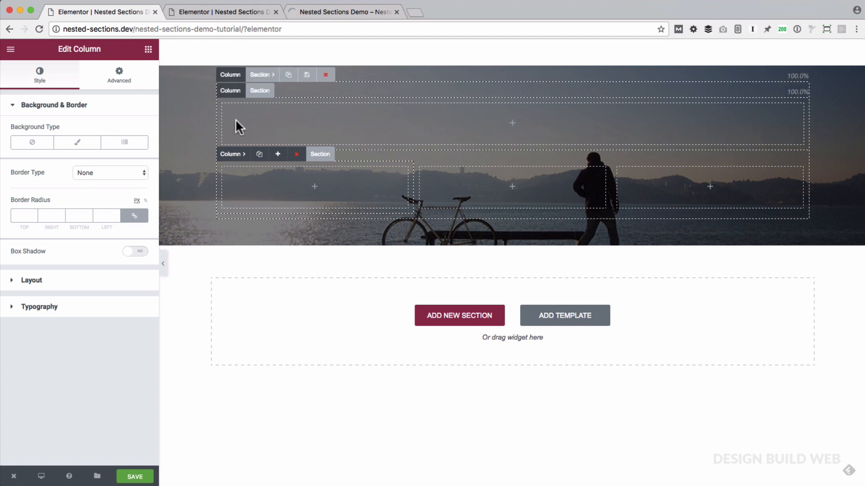
{"action": "left_click", "coordinate": [148, 48]}
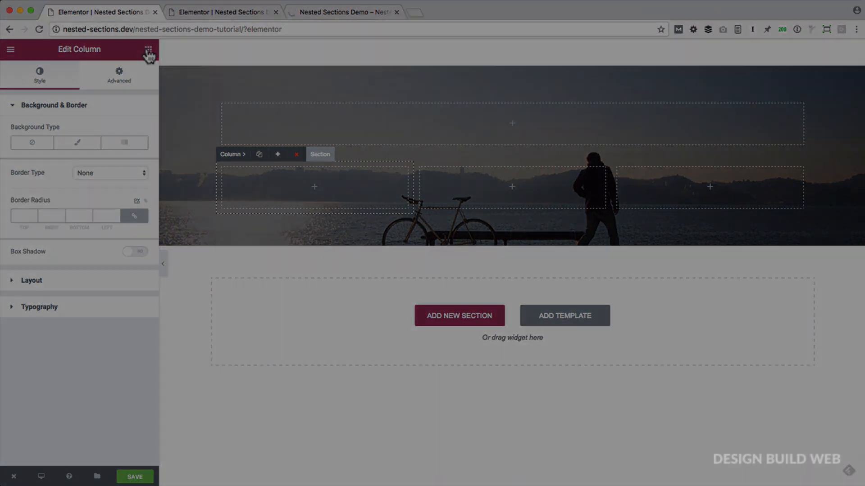
Step: Switch to the demo page tab and select its Click me button widget for editing
{"action": "left_click", "coordinate": [148, 49]}
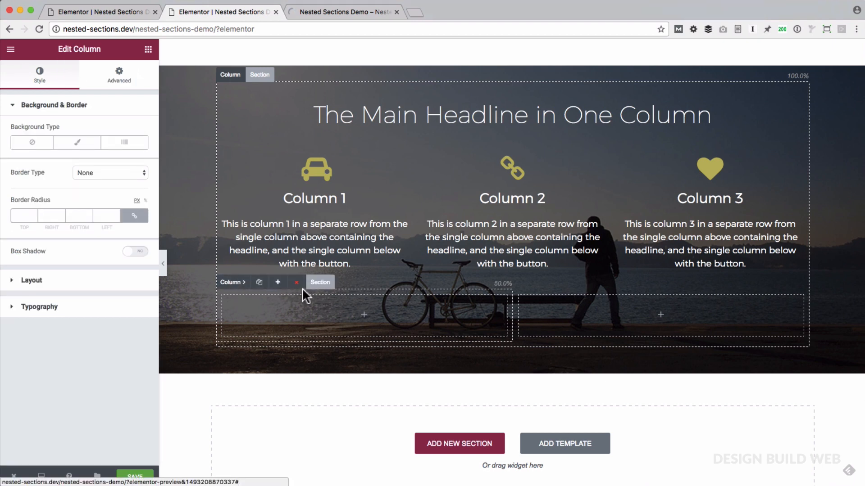
{"action": "left_click", "coordinate": [147, 49]}
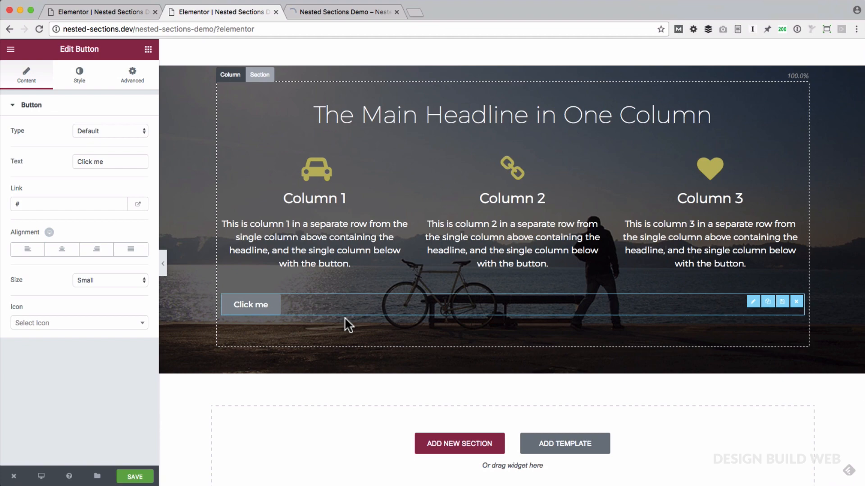
{"action": "left_click", "coordinate": [260, 75]}
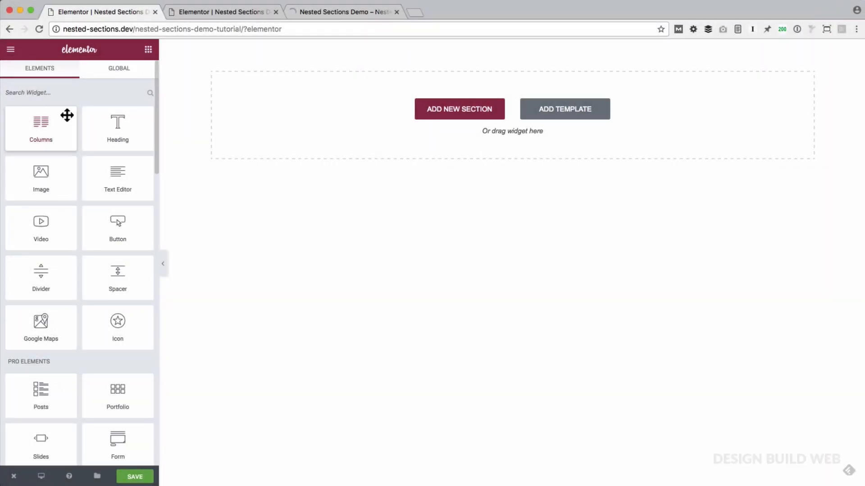
Step: Drop the Columns widget onto the empty page to start a section with a 50/50 inner row
{"action": "left_click_drag", "start_coordinate": [40, 121], "coordinate": [358, 114]}
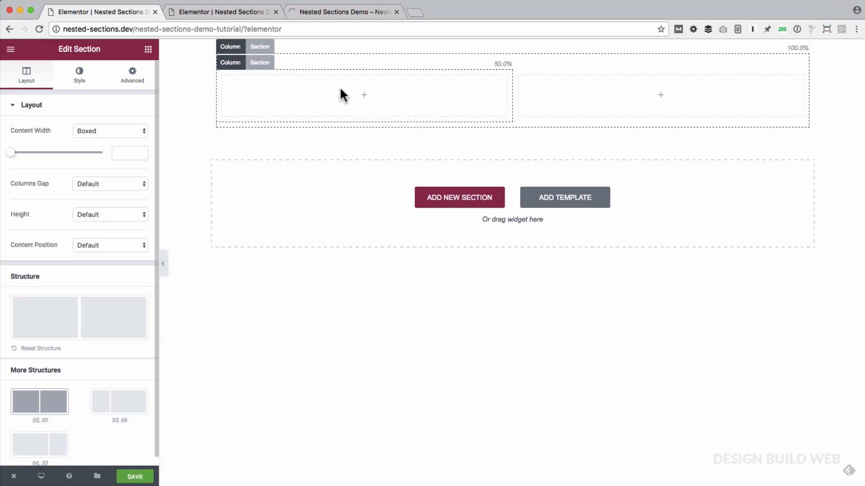
{"action": "mouse_move", "coordinate": [331, 90]}
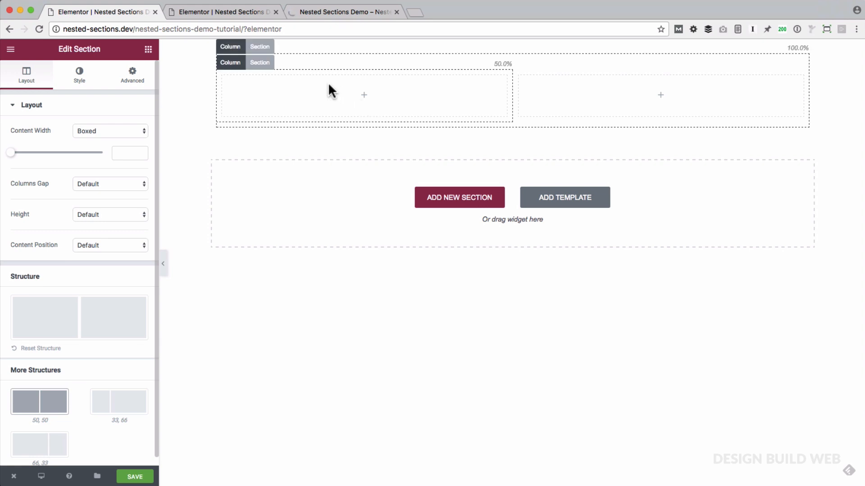